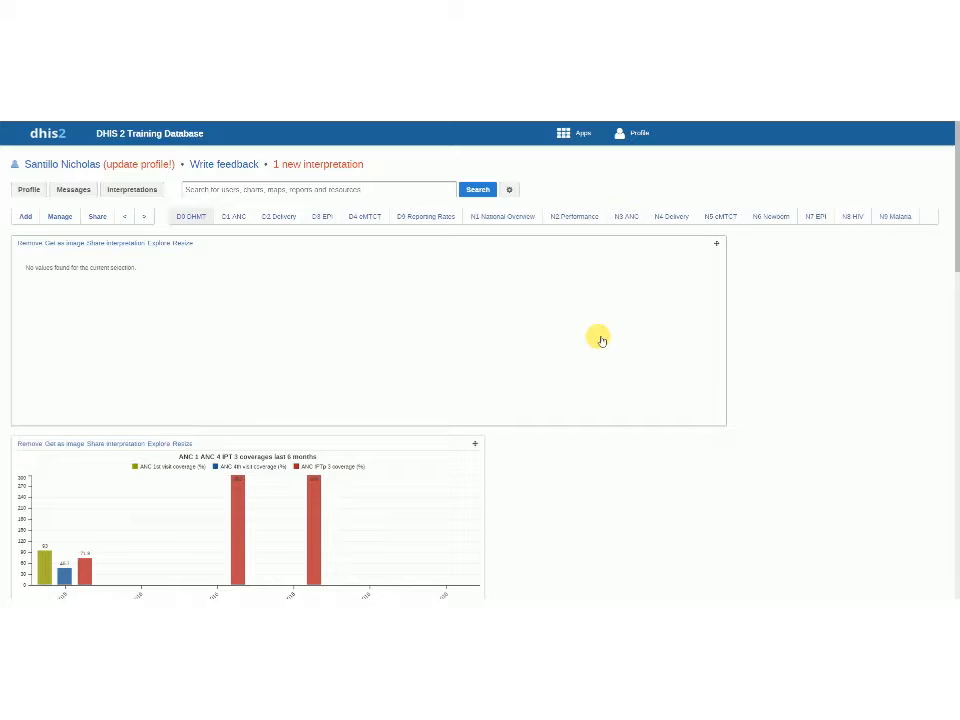
pyautogui.moveTo(576, 144)
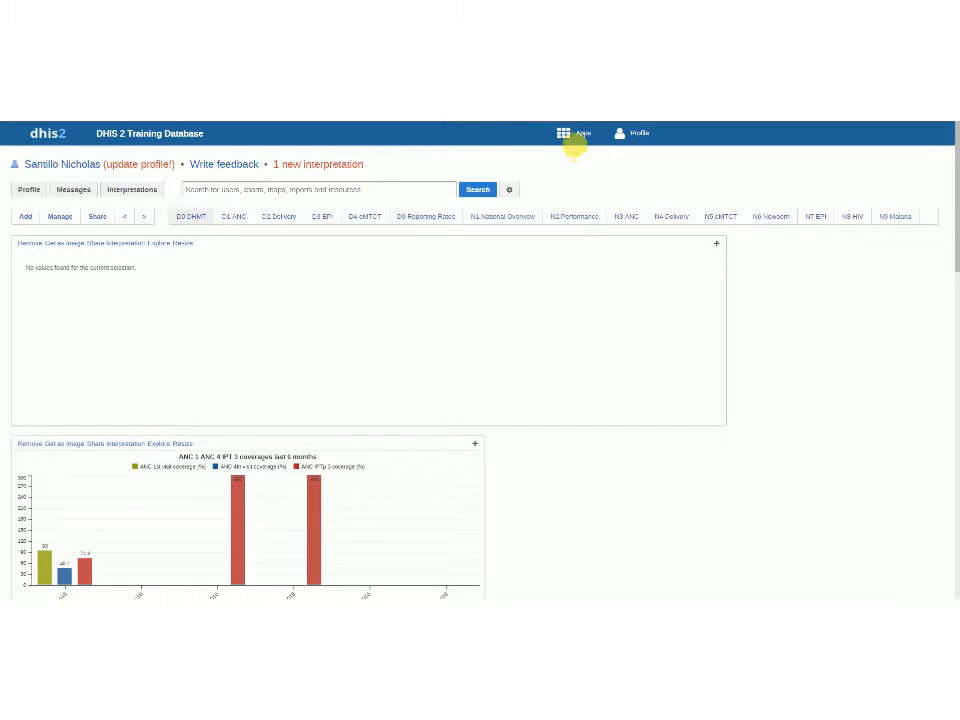
# Step: Launch the Data Administration app from the Apps grid
pyautogui.click(564, 132)
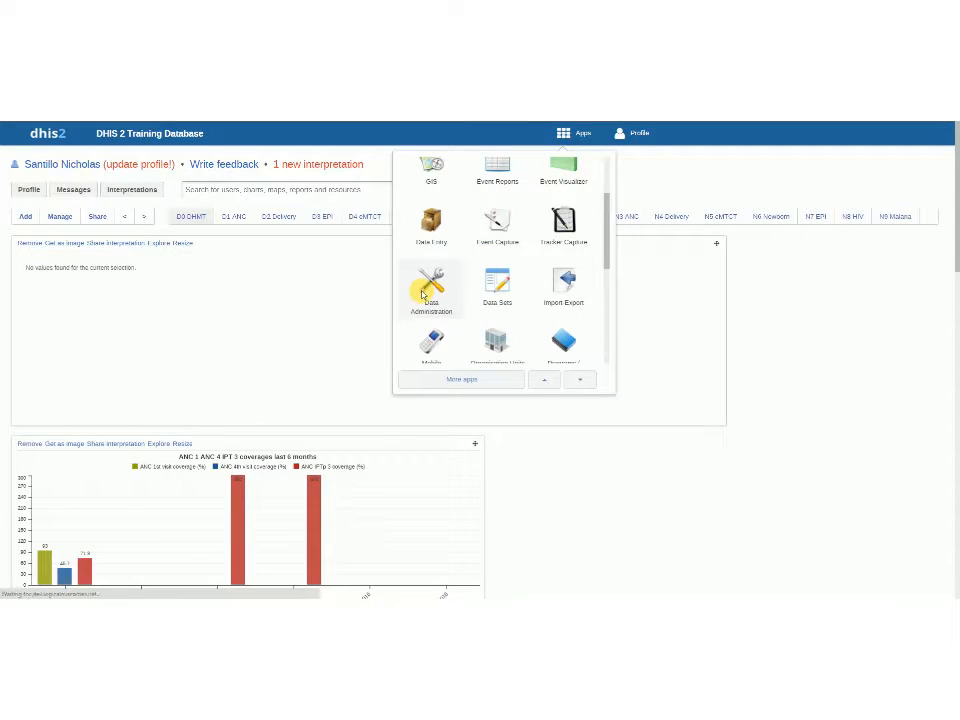
pyautogui.click(432, 284)
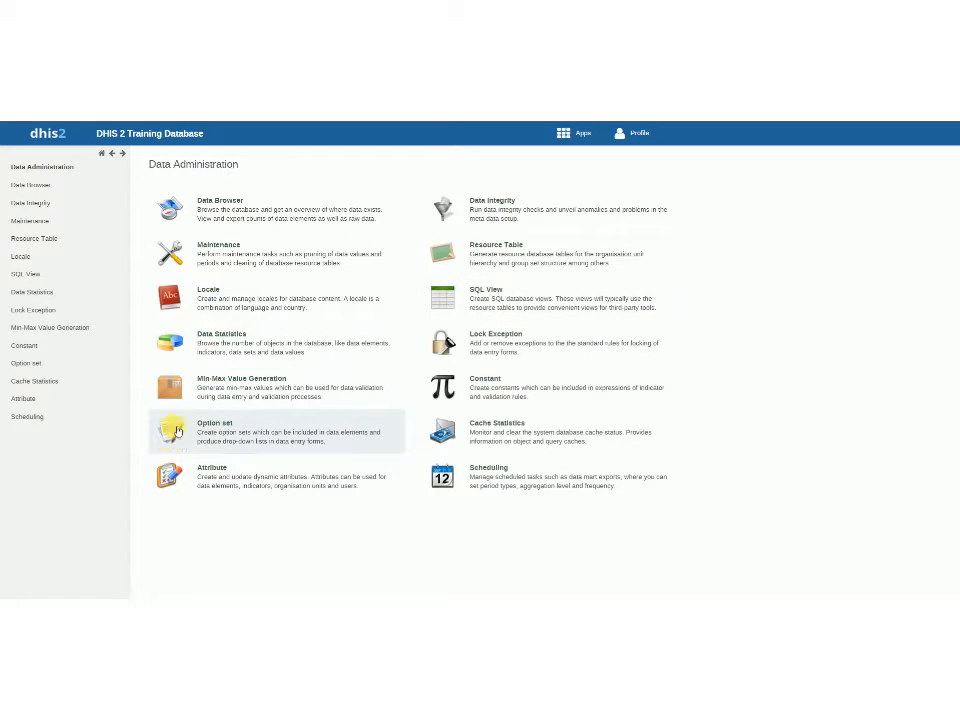
# Step: Show Option set management listing Purpose of Database and Workshop Topic, then begin a new option set
pyautogui.click(216, 422)
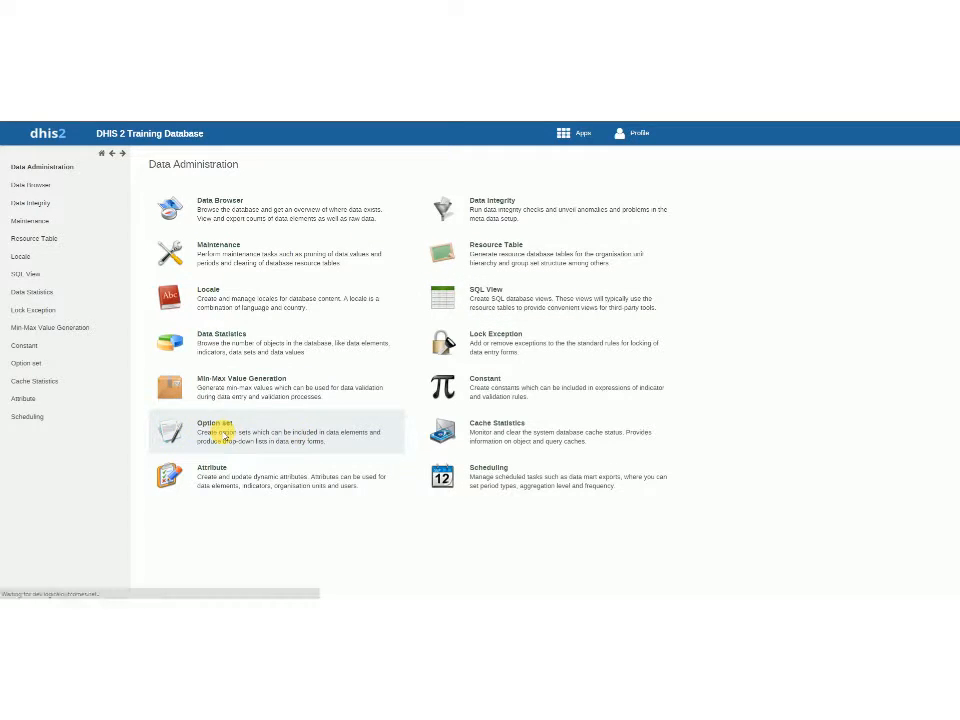
pyautogui.click(216, 424)
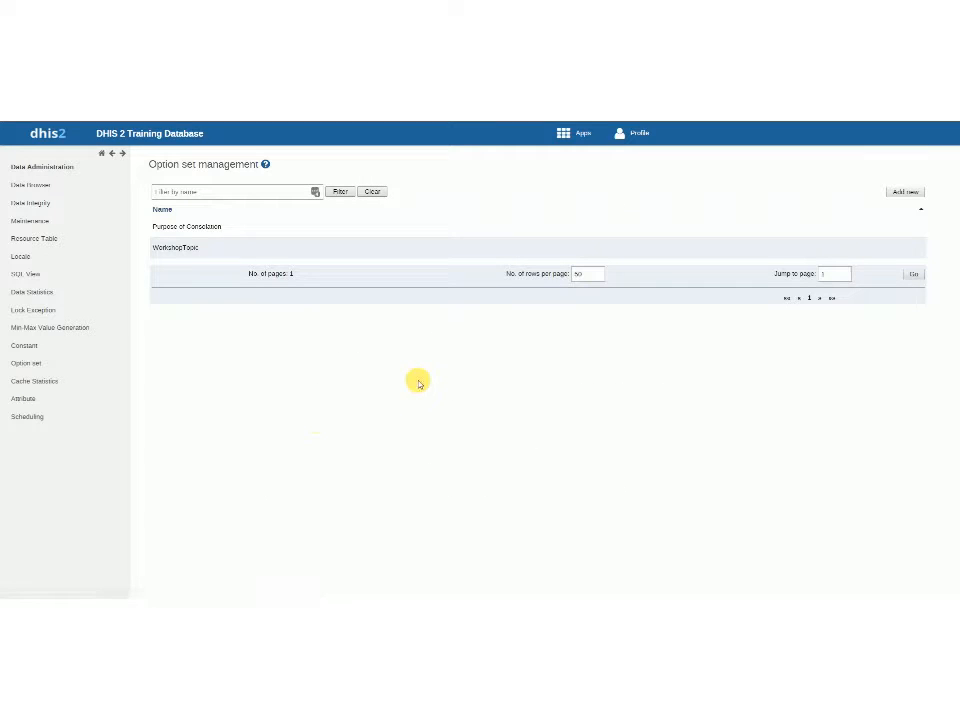
pyautogui.moveTo(420, 340)
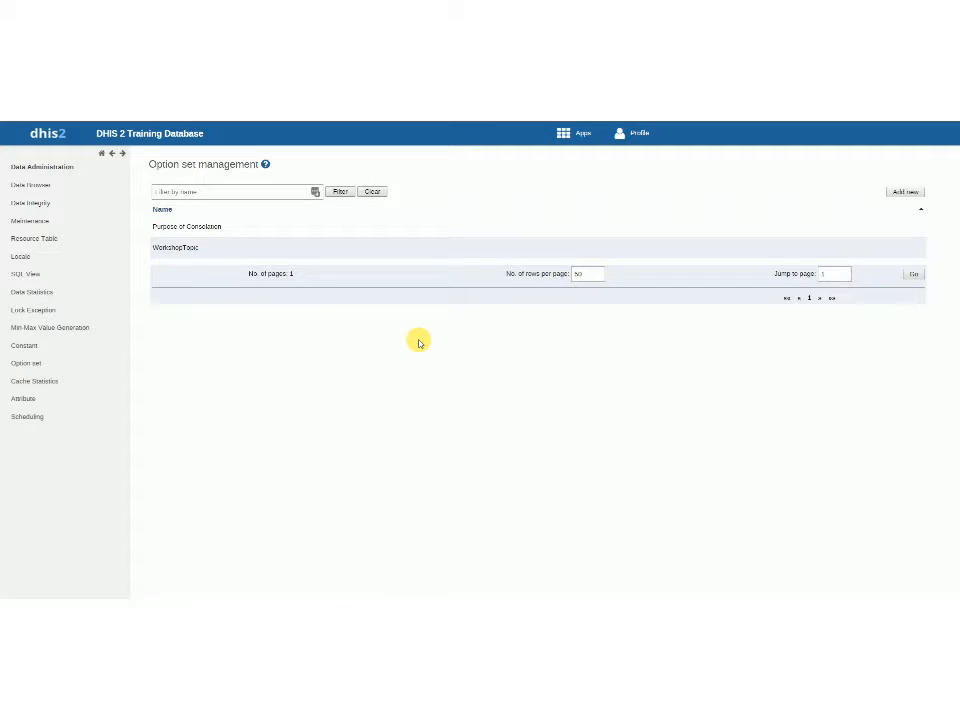
pyautogui.moveTo(428, 338)
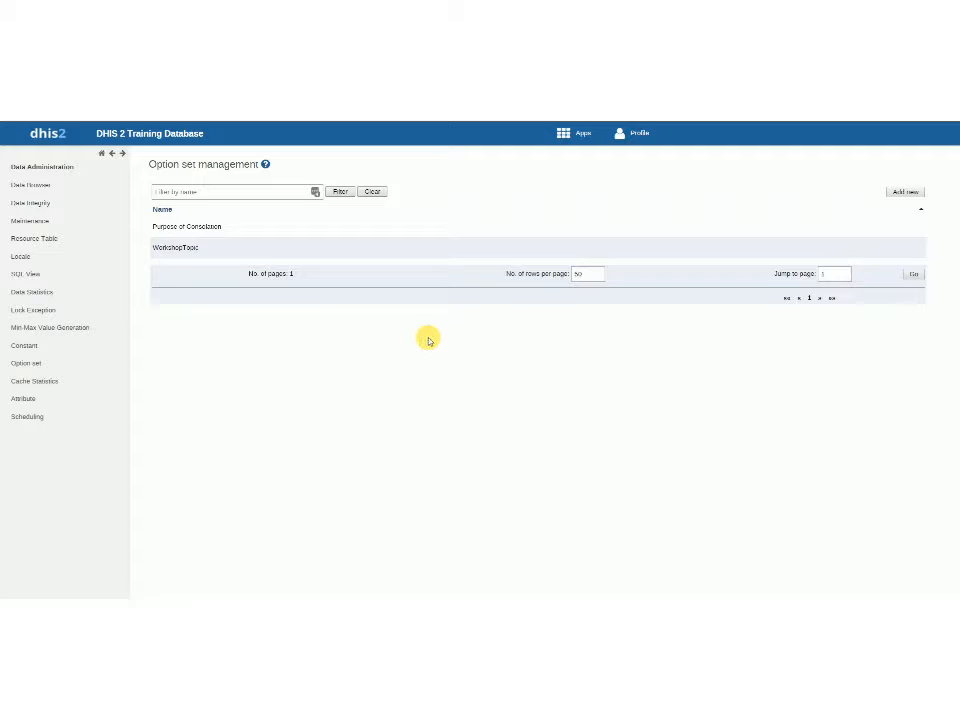
pyautogui.moveTo(904, 192)
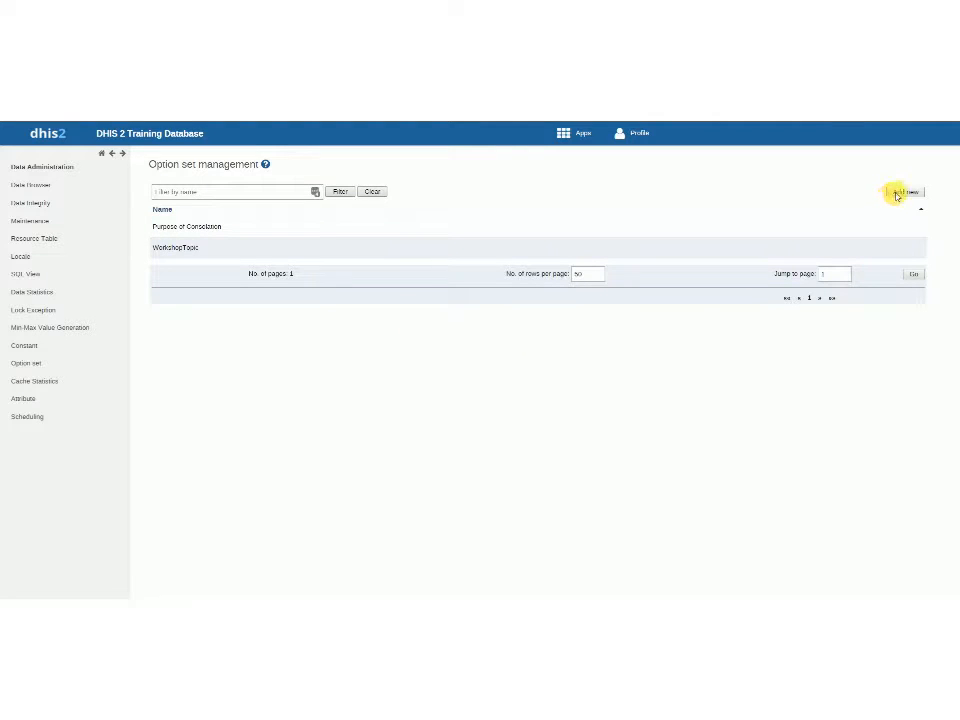
pyautogui.click(900, 192)
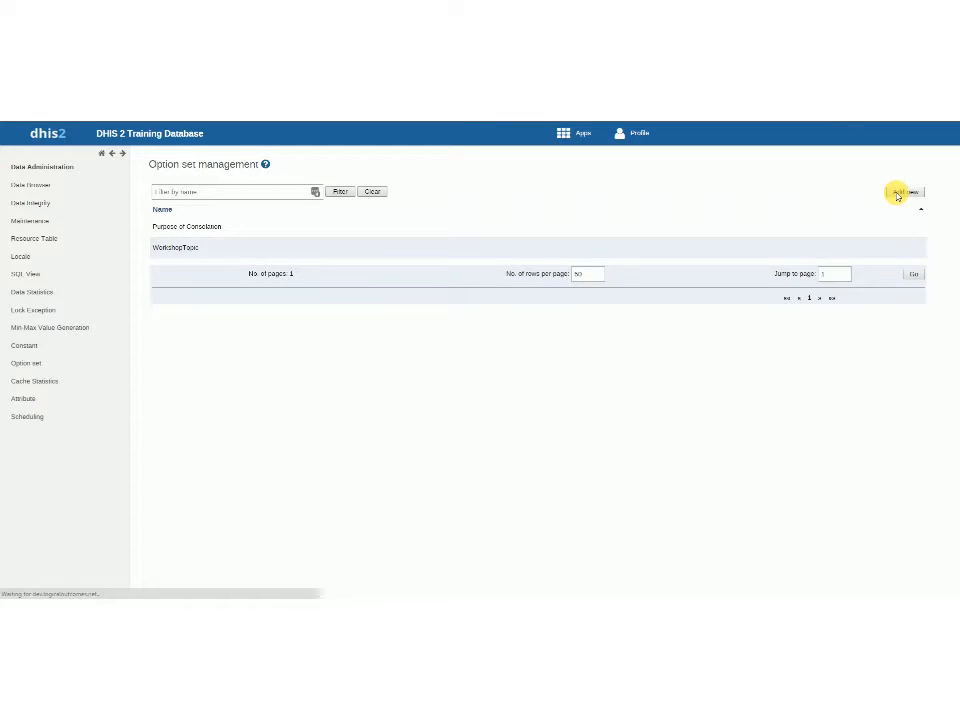
pyautogui.click(900, 192)
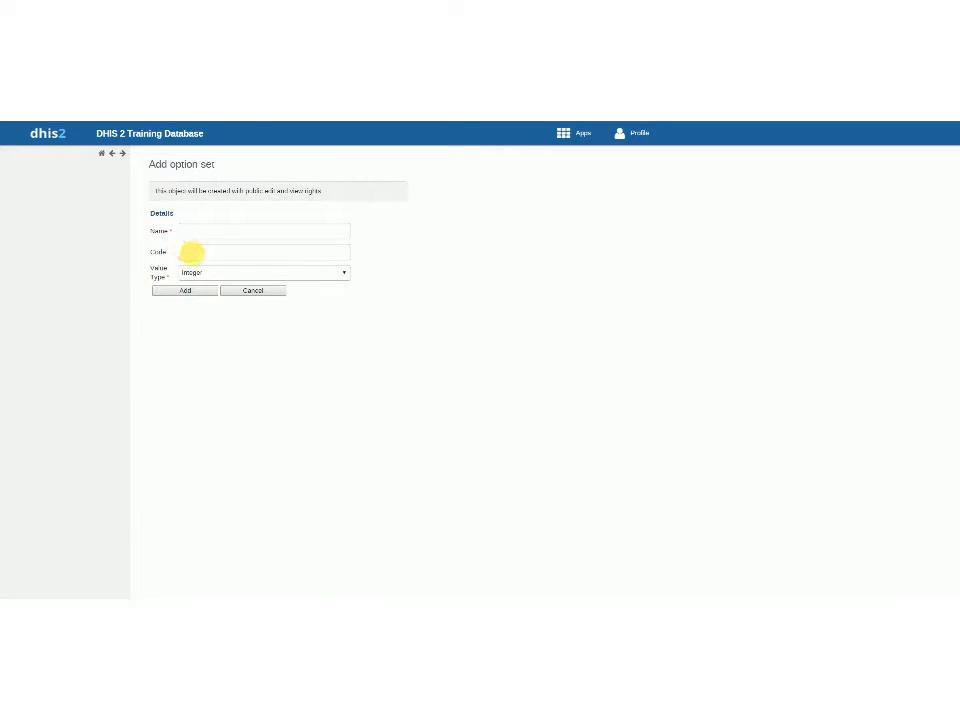
pyautogui.click(264, 272)
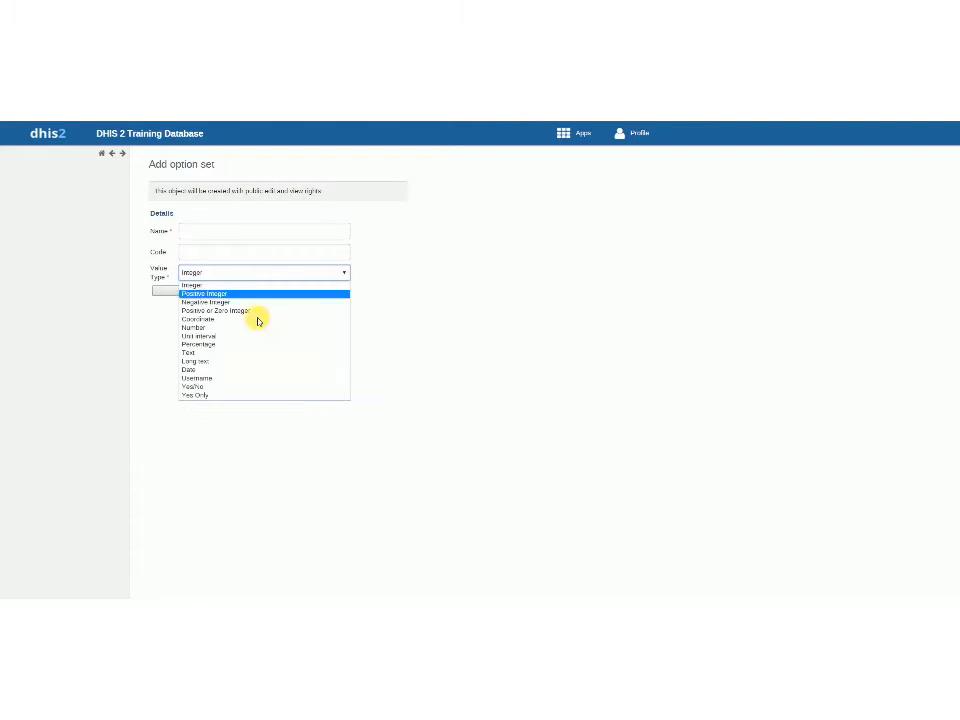
pyautogui.click(190, 284)
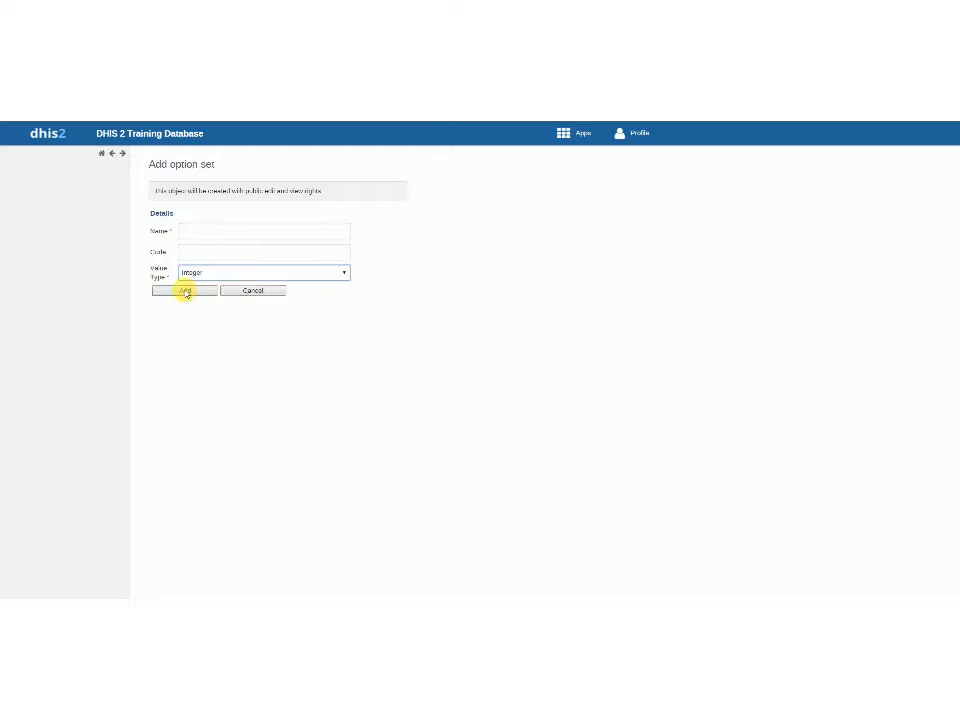
pyautogui.click(184, 290)
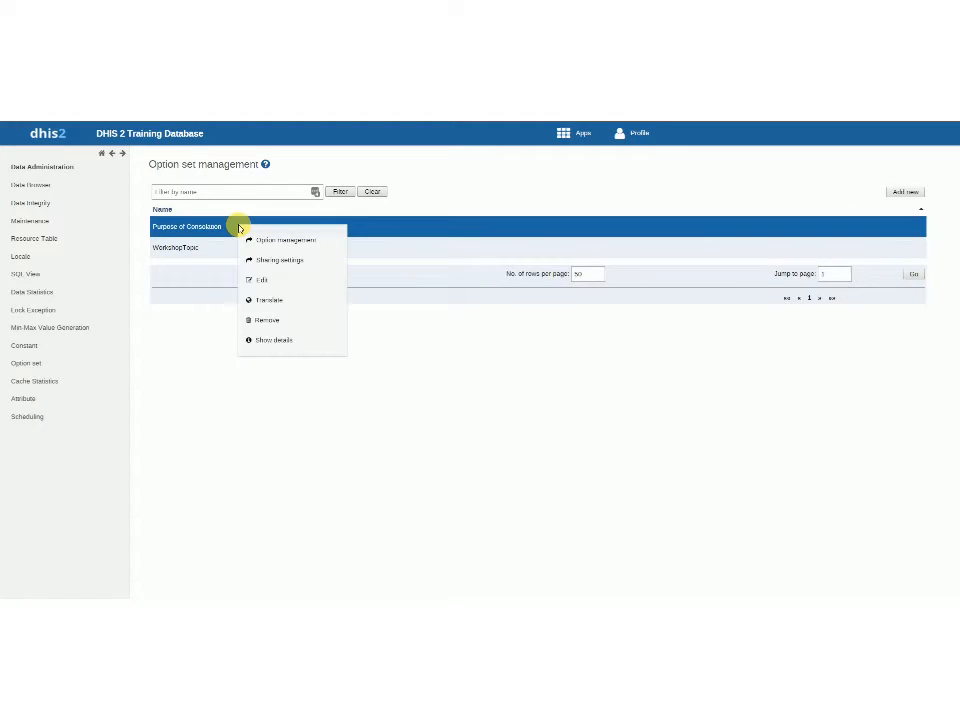
pyautogui.moveTo(260, 244)
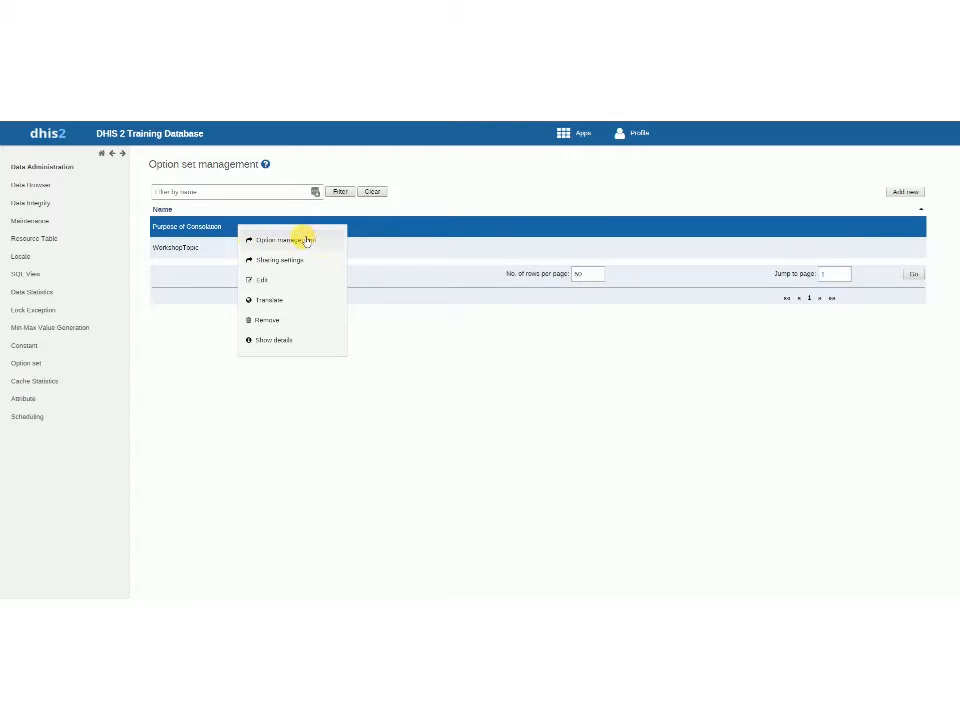
# Step: List the Purpose of Database options: Academic, College Preparation, Personal/Family with codes
pyautogui.click(284, 240)
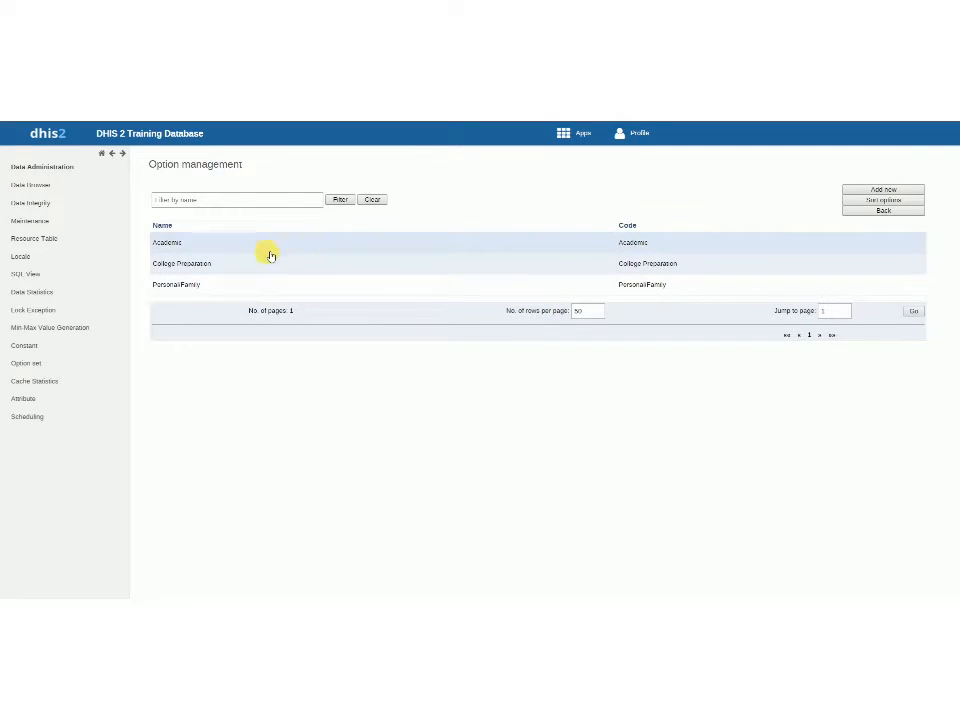
pyautogui.moveTo(224, 248)
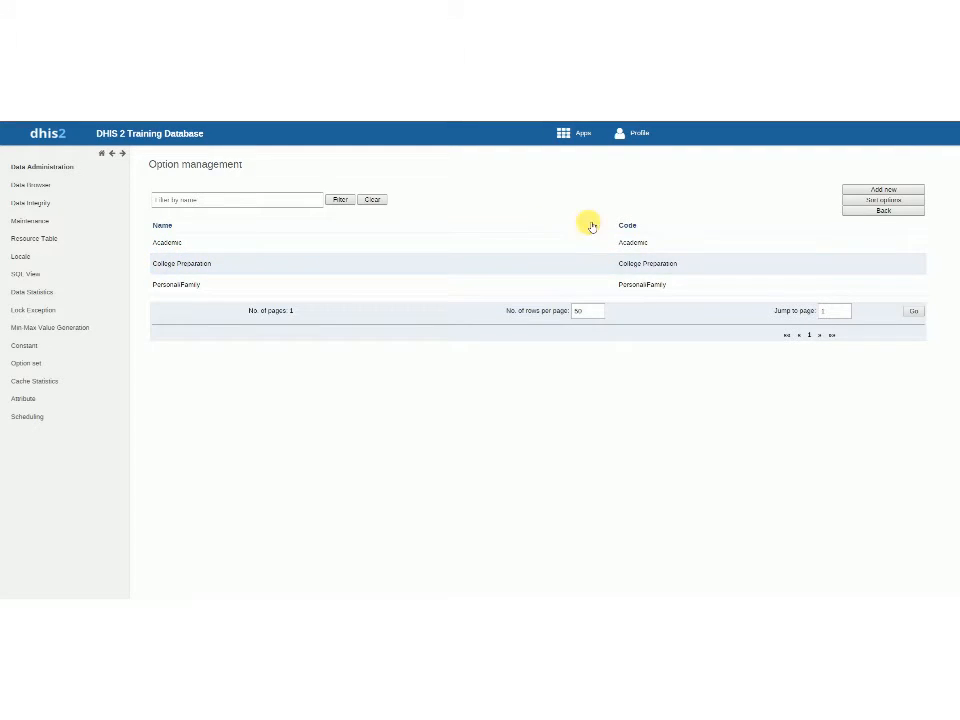
pyautogui.moveTo(884, 190)
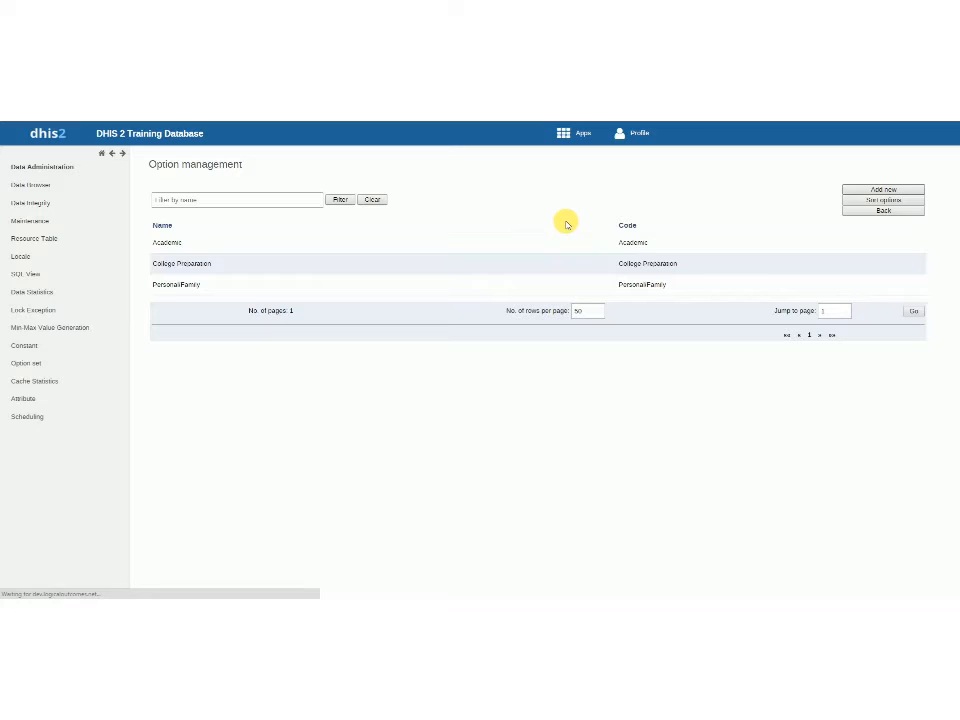
pyautogui.click(884, 188)
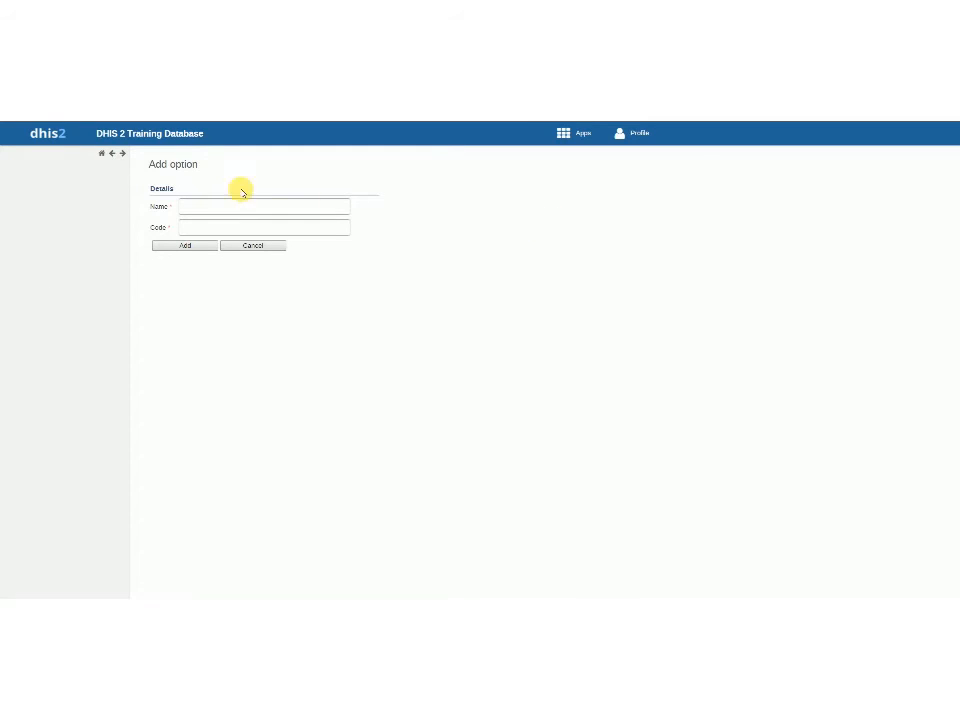
pyautogui.moveTo(136, 208)
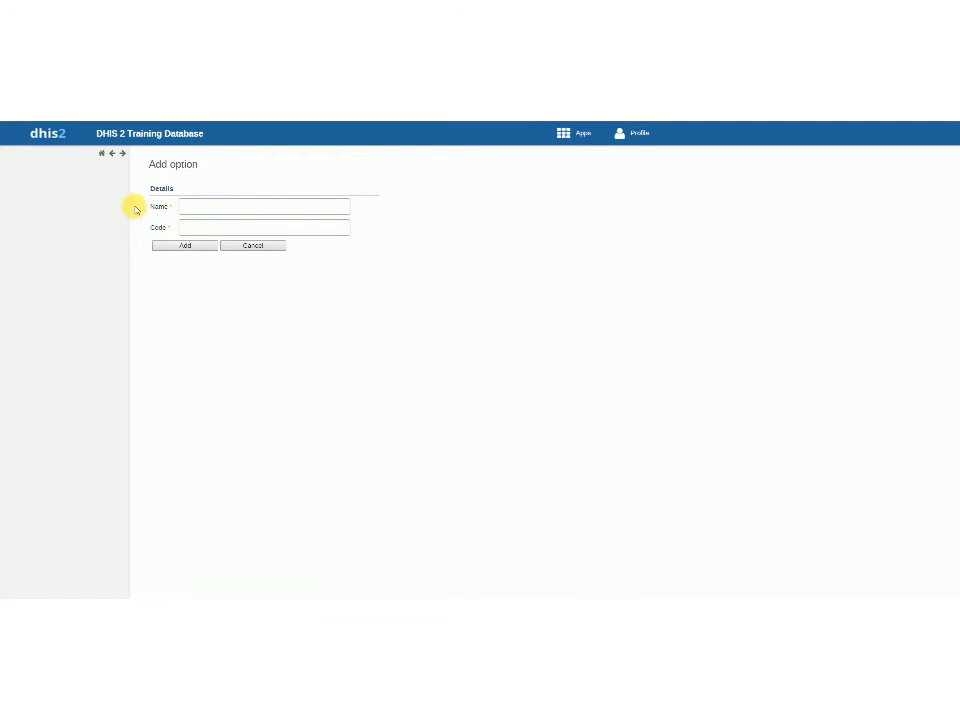
pyautogui.click(252, 244)
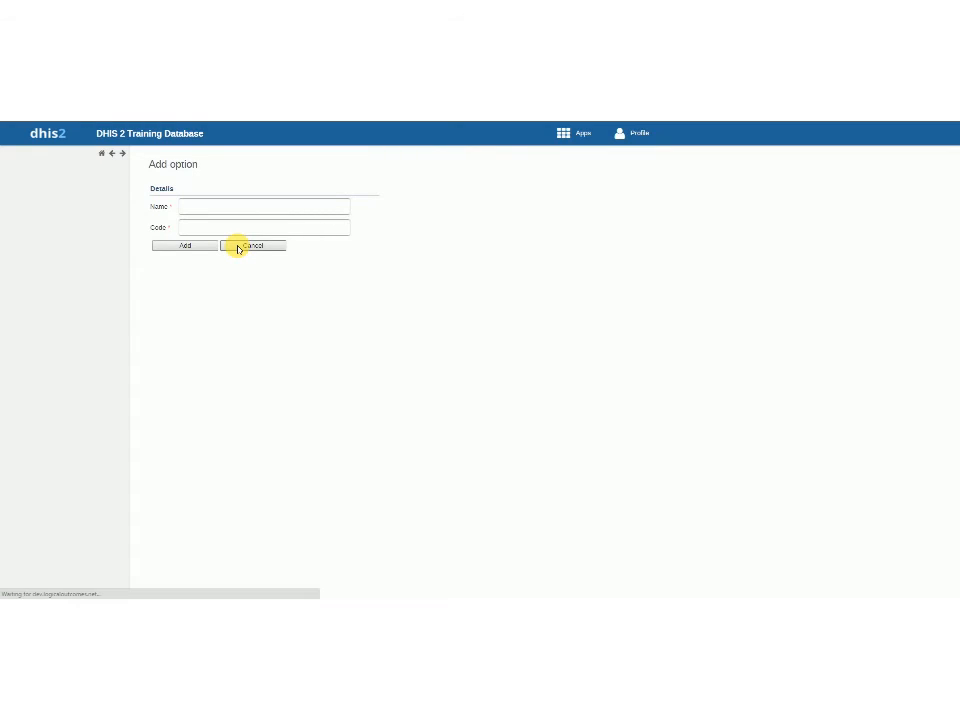
pyautogui.click(252, 244)
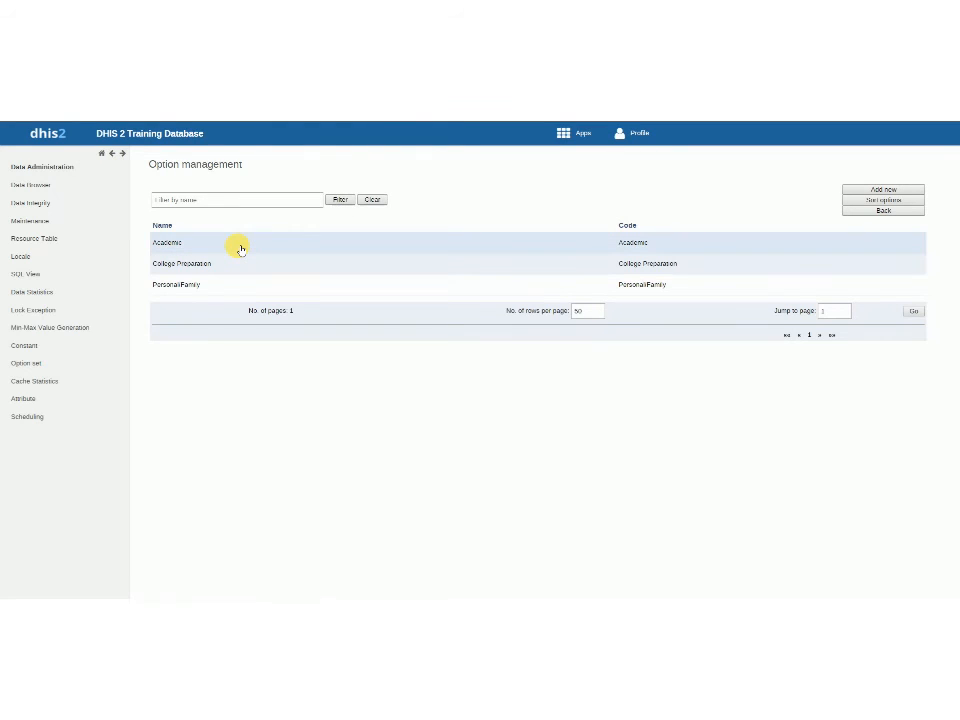